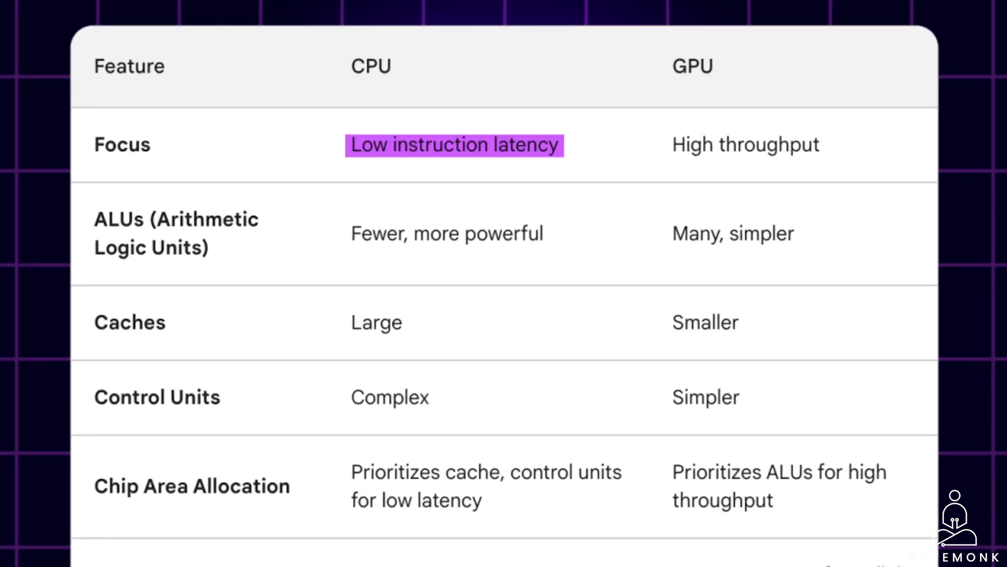
# Step: Highlight 'High throughput' in cyan and 'Fewer, more powerful' in purple
pyautogui.doubleClick(744, 145)
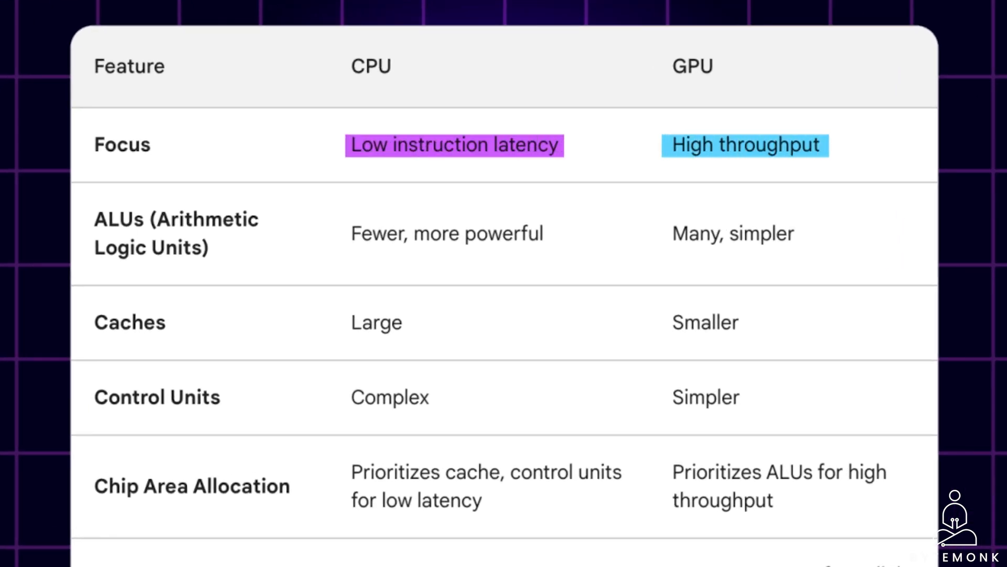
pyautogui.doubleClick(446, 234)
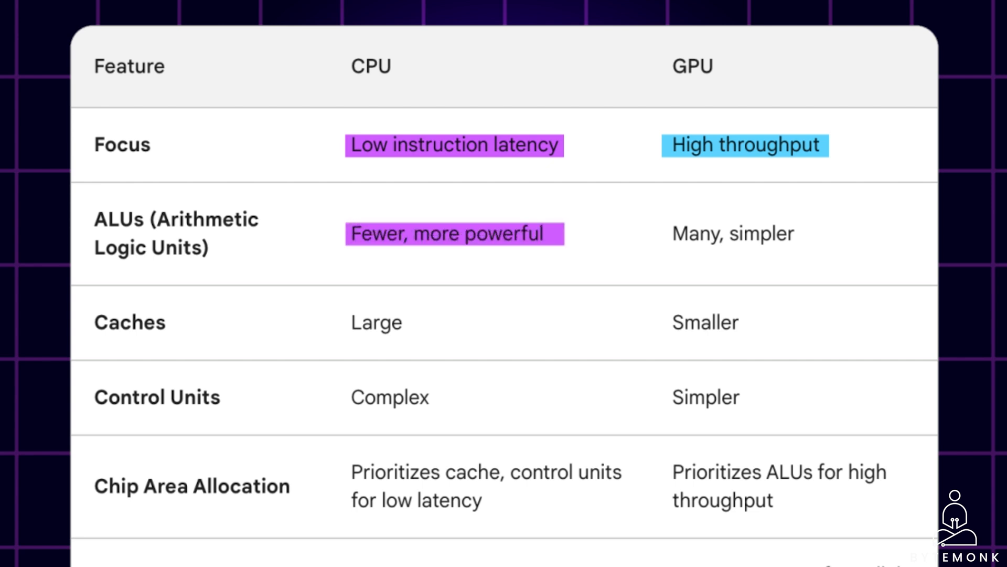